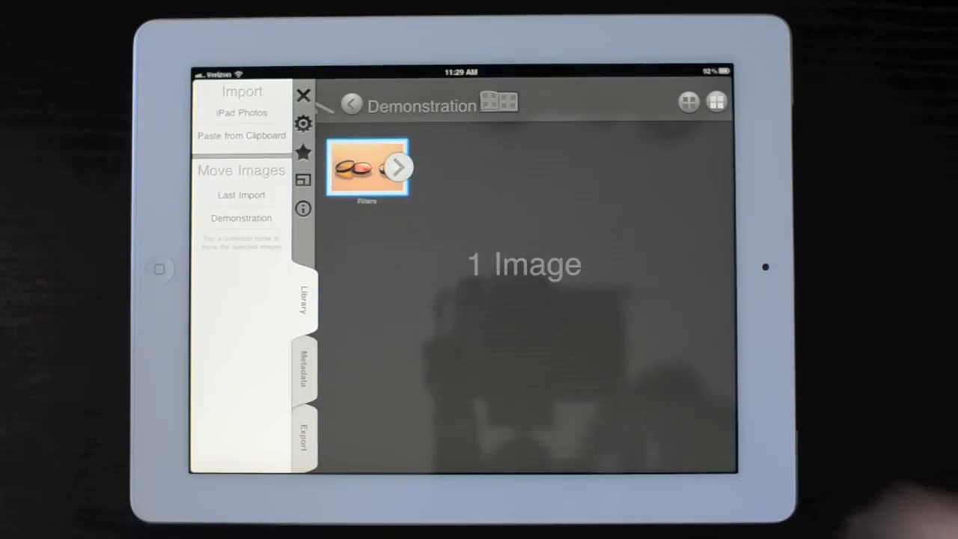
Open the lens-filter photo from the library and nudge the Straighten slider back to level
{"action": "left_click", "coordinate": [398, 168]}
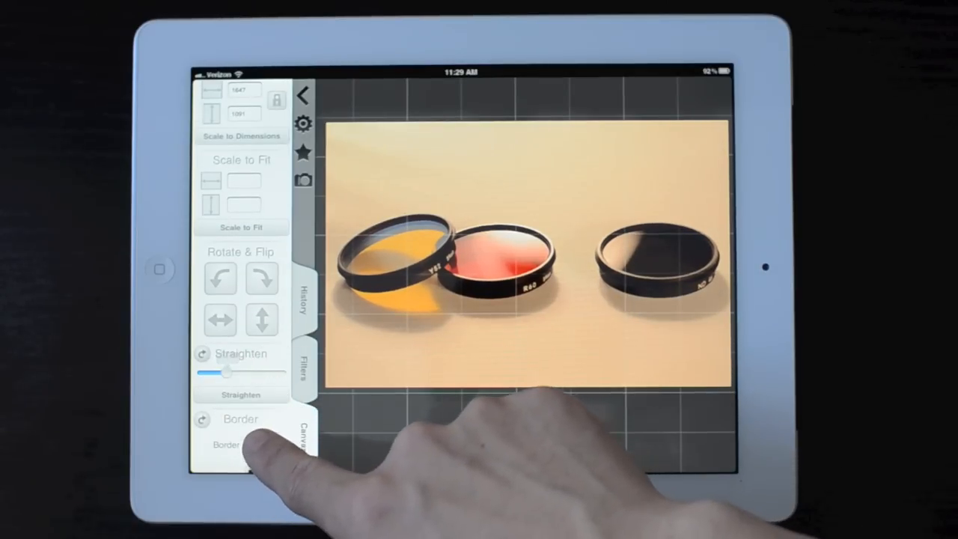
{"action": "left_click_drag", "start_coordinate": [225, 371], "coordinate": [210, 371]}
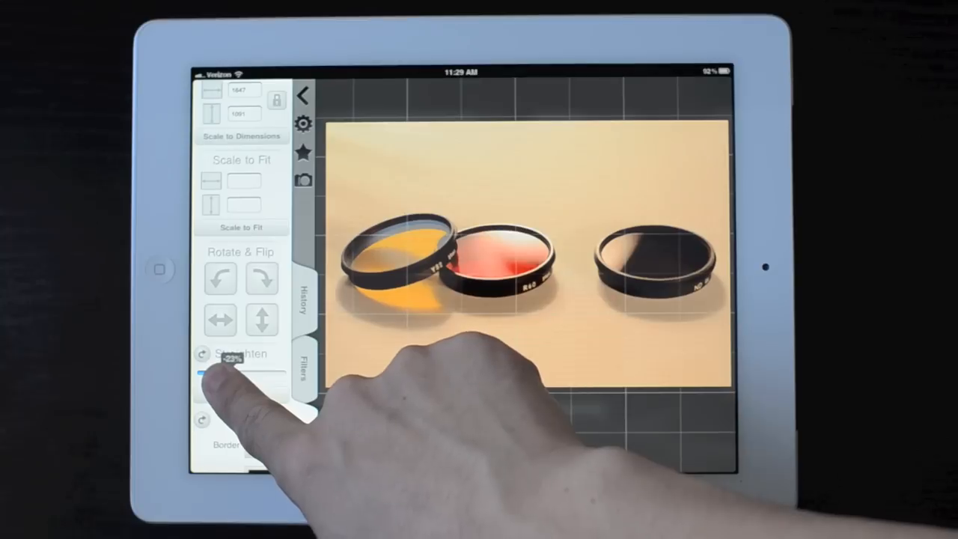
{"action": "left_click_drag", "start_coordinate": [202, 371], "coordinate": [227, 371]}
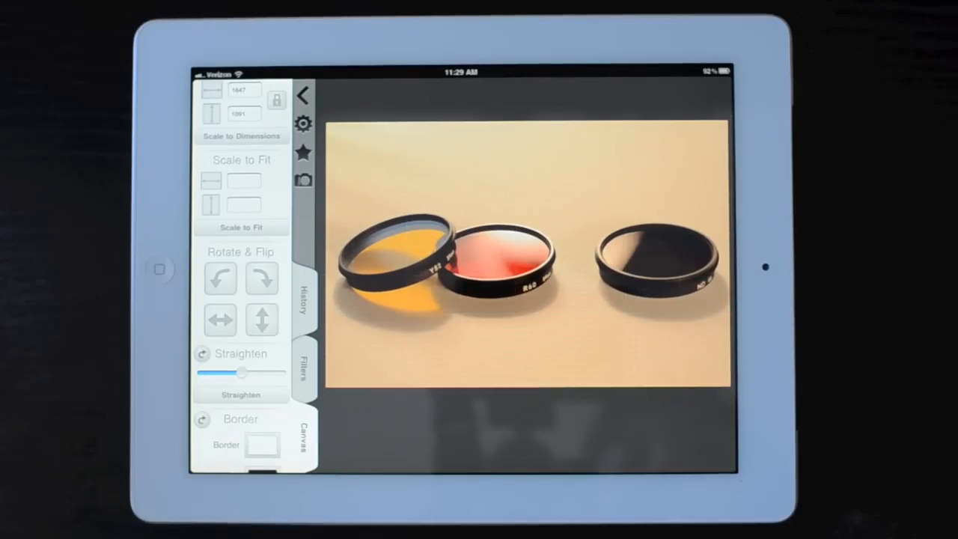
Apply the Black & White filter with the Paint Color on B&W option
{"action": "left_click", "coordinate": [304, 366]}
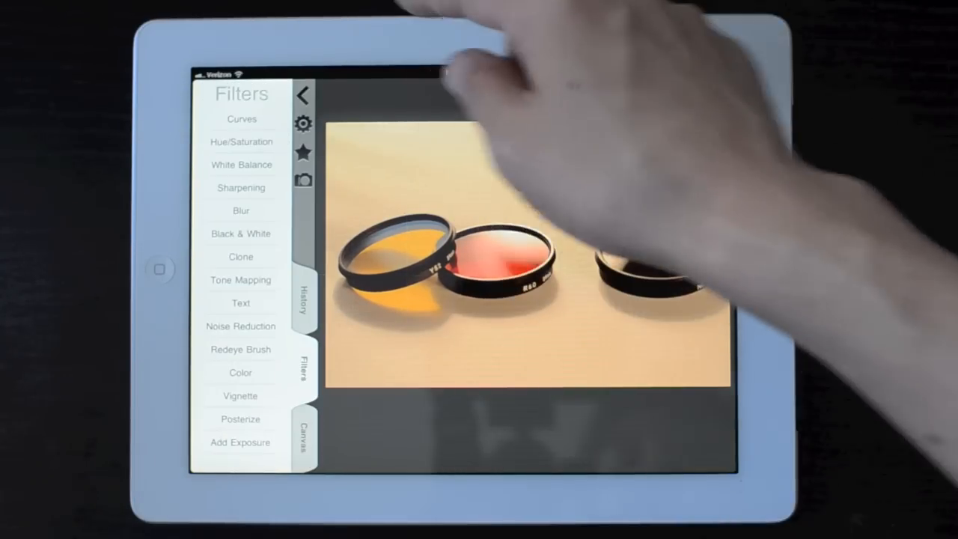
{"action": "left_click", "coordinate": [302, 96]}
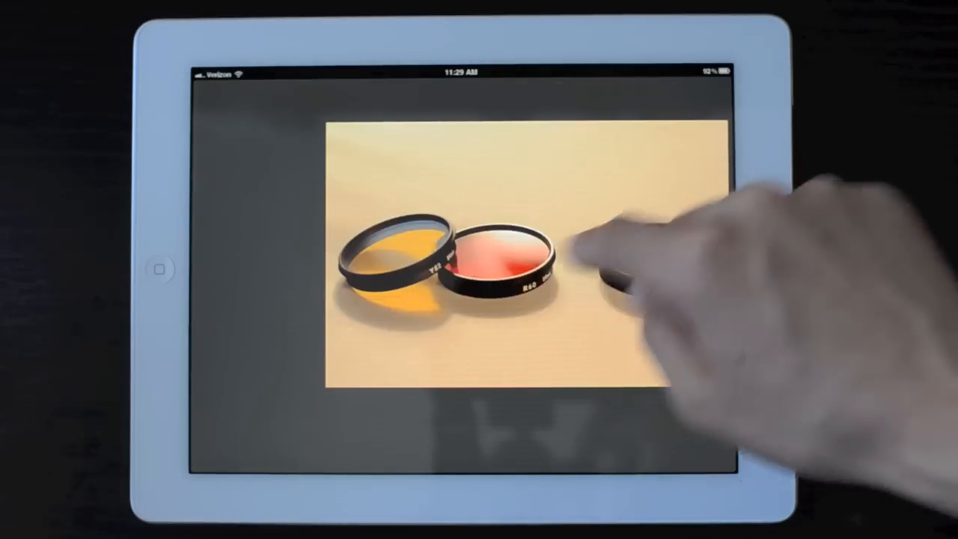
{"action": "left_click", "coordinate": [584, 270]}
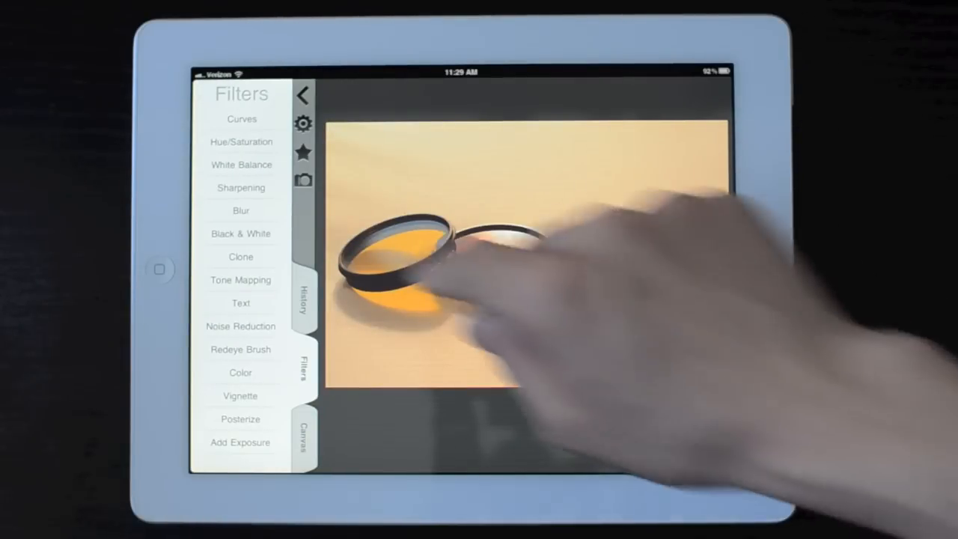
{"action": "left_click", "coordinate": [241, 233]}
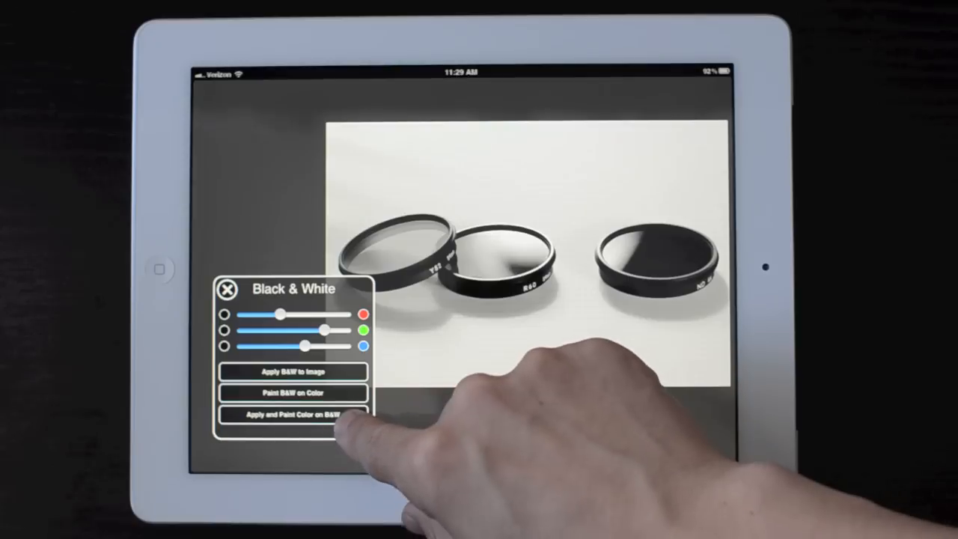
{"action": "left_click", "coordinate": [292, 415]}
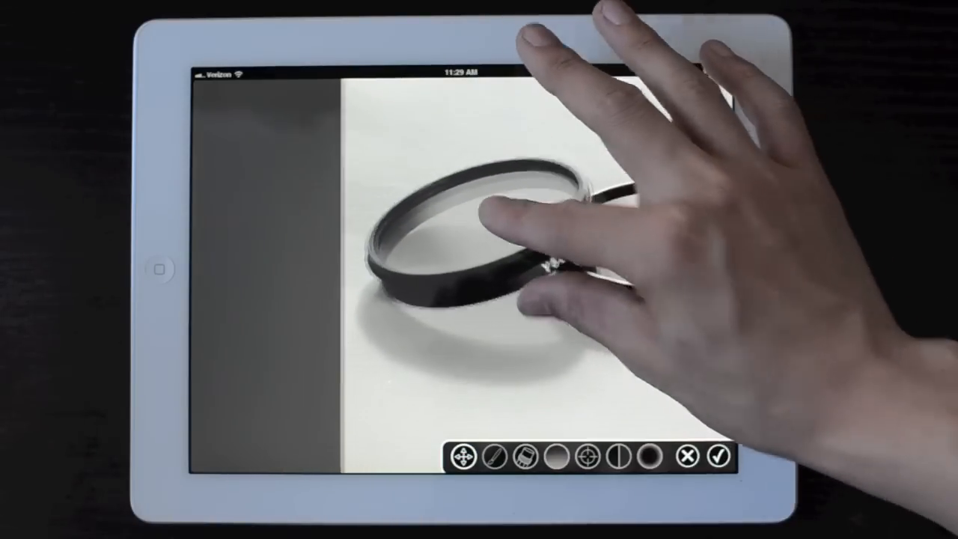
Brush the original orange back onto the Y52 filter and its shadow, then confirm the mask
{"action": "left_click", "coordinate": [494, 457]}
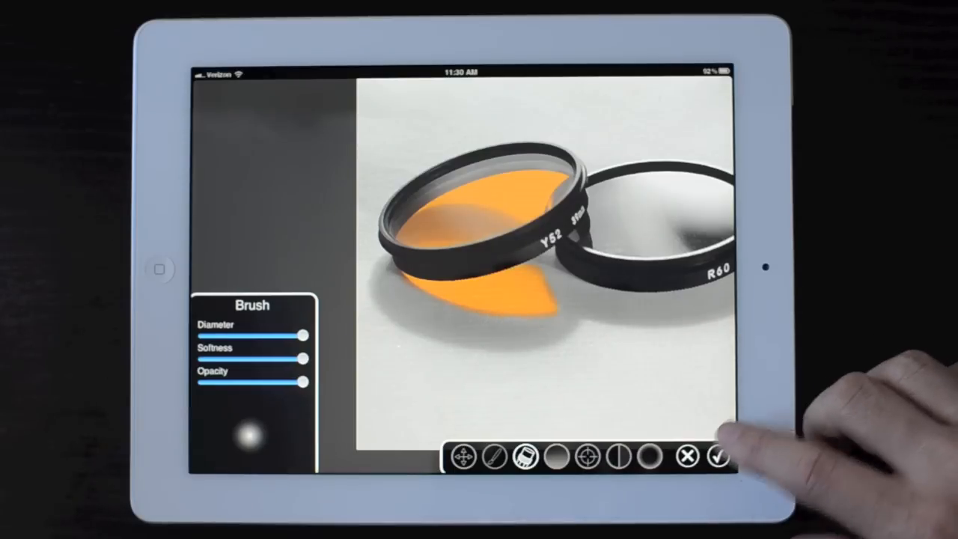
{"action": "left_click", "coordinate": [719, 458]}
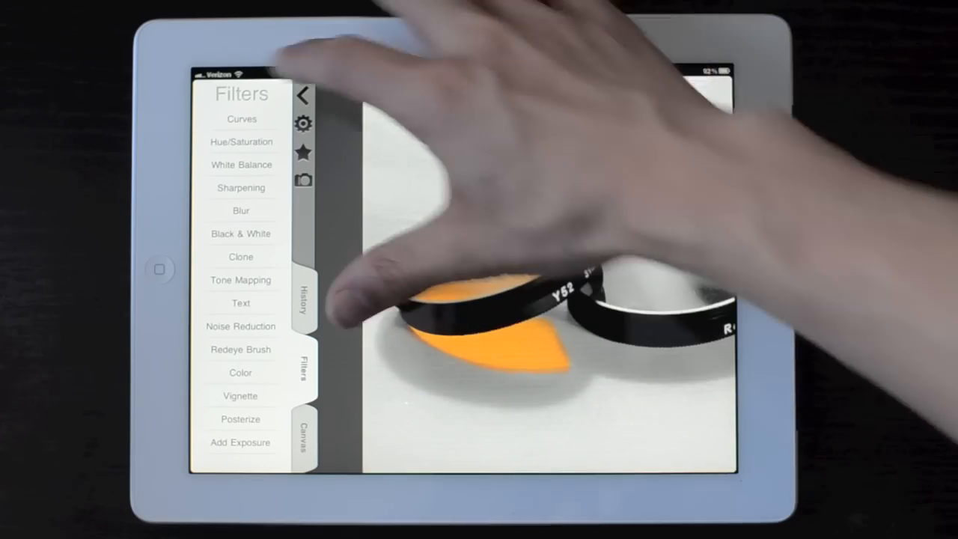
Shape a brightening Curves adjustment by raising the tone curve
{"action": "left_click", "coordinate": [241, 118]}
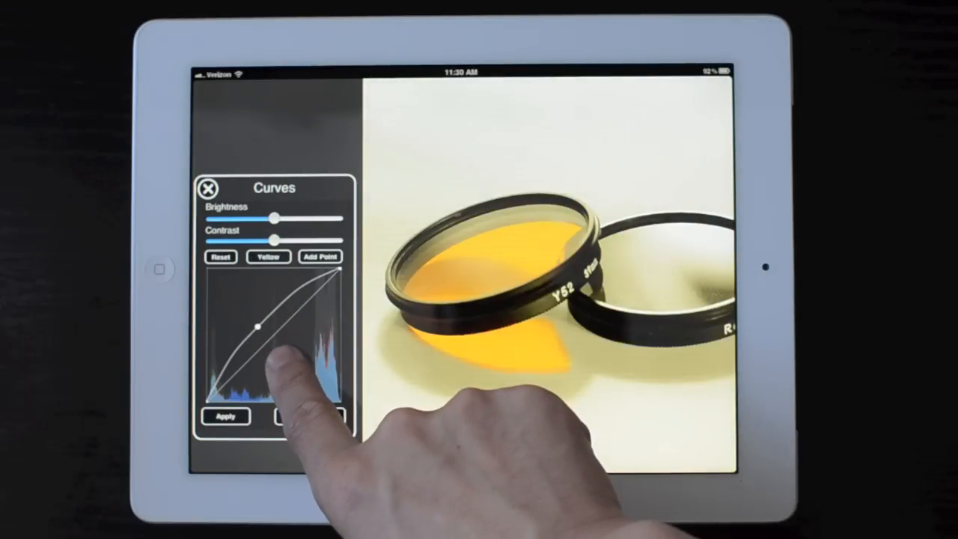
{"action": "left_click_drag", "start_coordinate": [270, 330], "coordinate": [262, 351]}
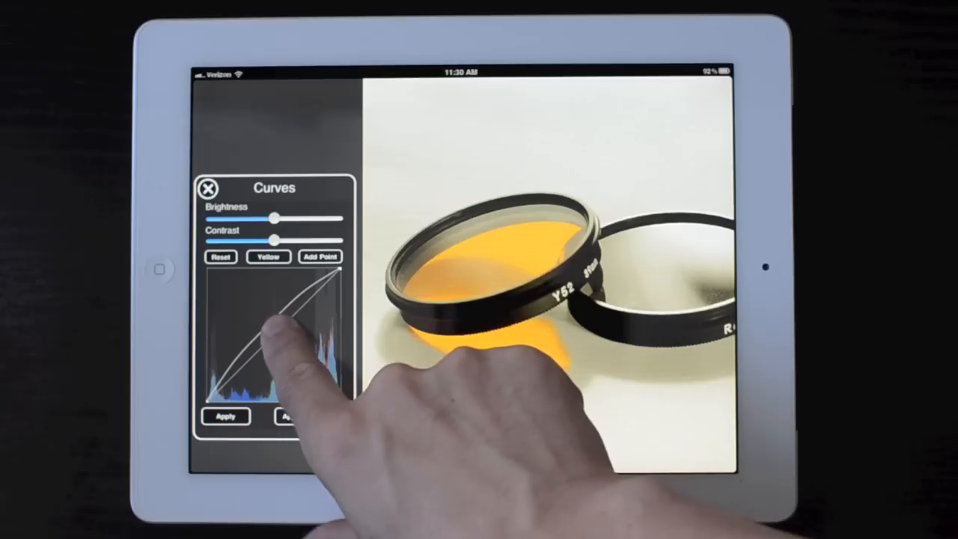
{"action": "left_click_drag", "start_coordinate": [266, 337], "coordinate": [262, 322]}
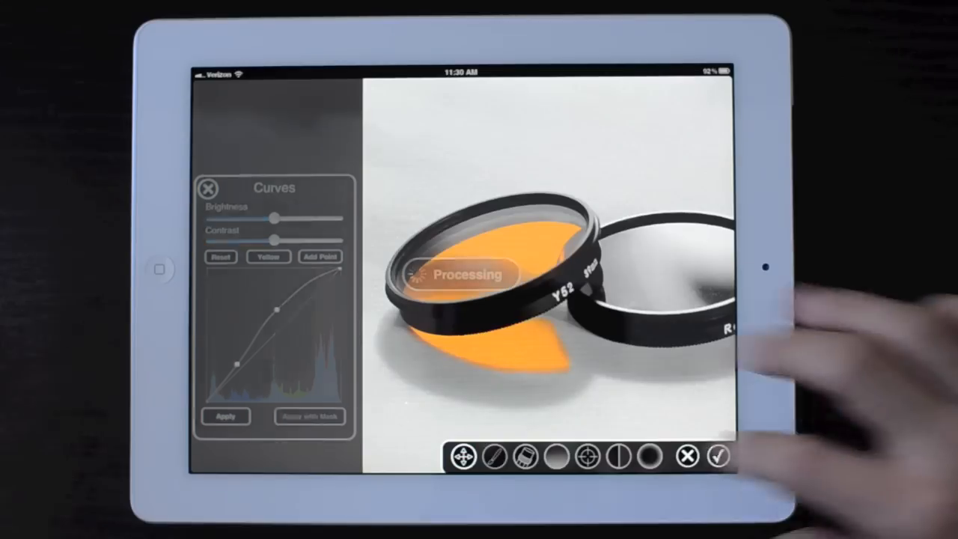
Apply the brightening curve through a painted mask over the background
{"action": "left_click", "coordinate": [495, 456]}
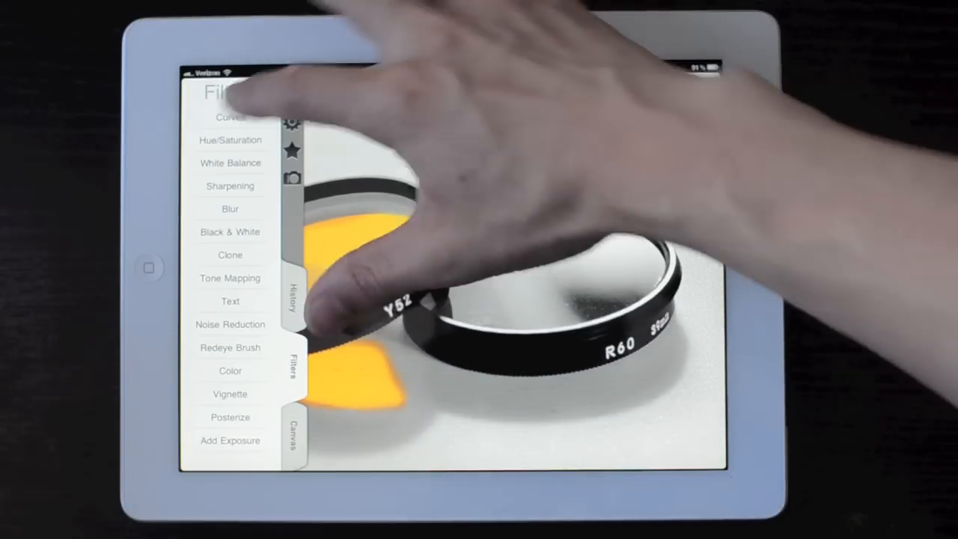
Shift the photo's hue in Hue/Saturation and confirm it as a masked change
{"action": "left_click", "coordinate": [231, 141]}
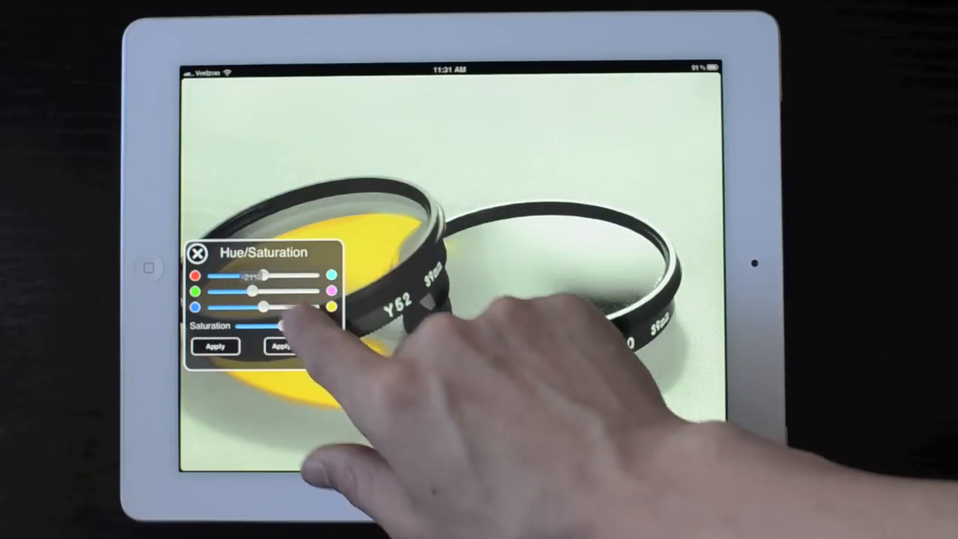
{"action": "left_click_drag", "start_coordinate": [247, 276], "coordinate": [269, 275]}
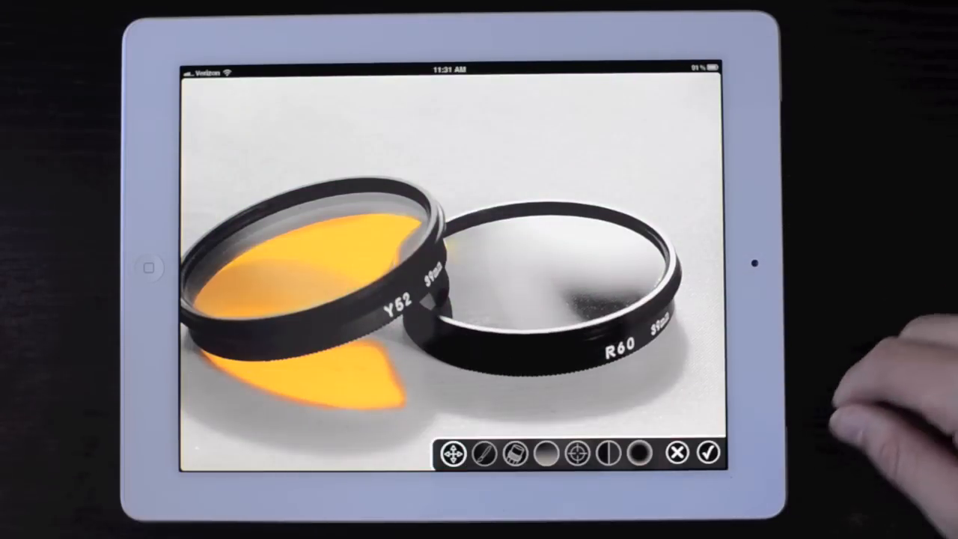
{"action": "left_click", "coordinate": [482, 455]}
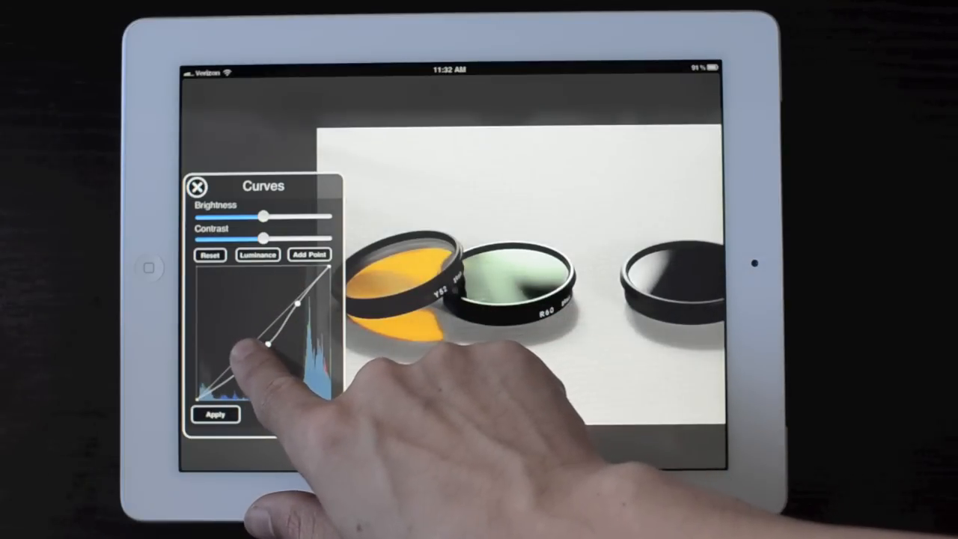
Reshape the curve for a green tint and brush it only onto the middle filter
{"action": "left_click_drag", "start_coordinate": [268, 341], "coordinate": [298, 292]}
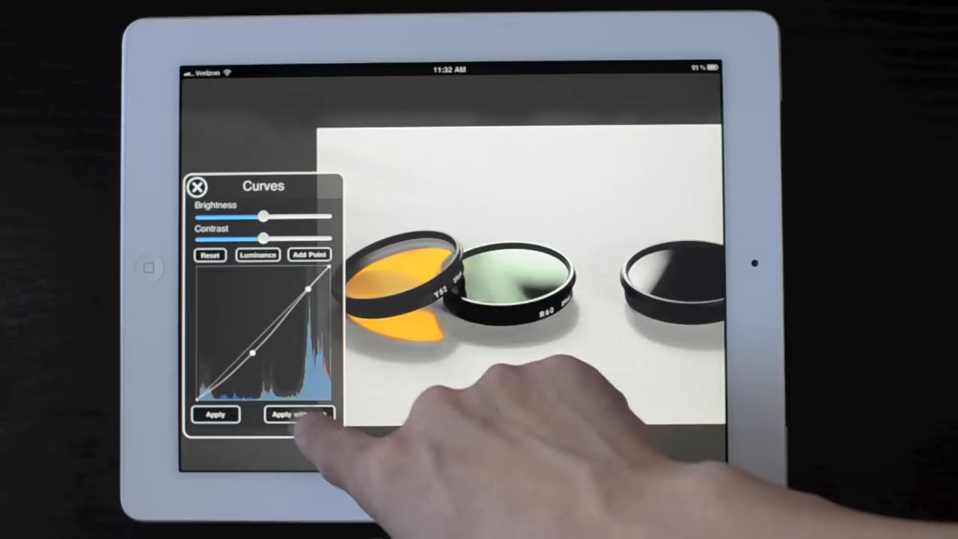
{"action": "left_click", "coordinate": [299, 413]}
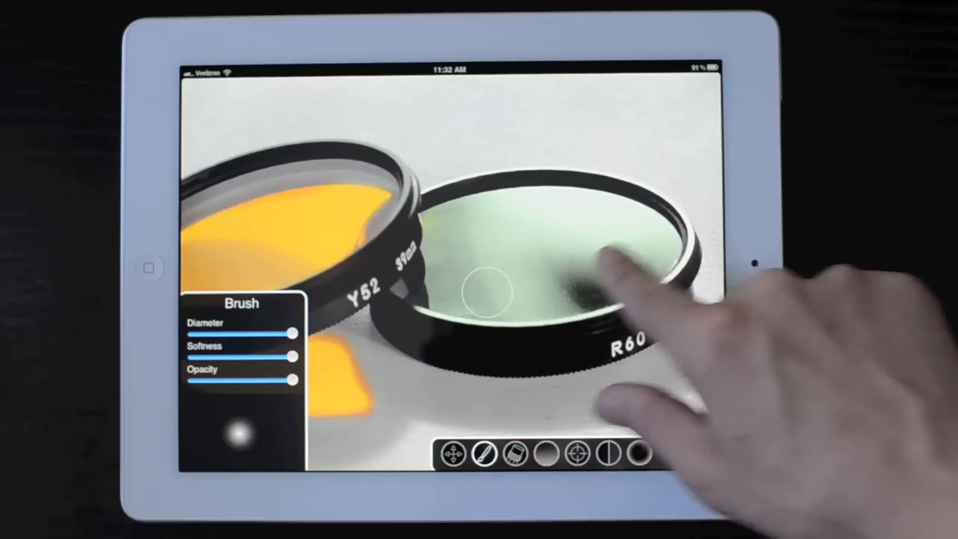
{"action": "left_click_drag", "start_coordinate": [613, 262], "coordinate": [599, 292]}
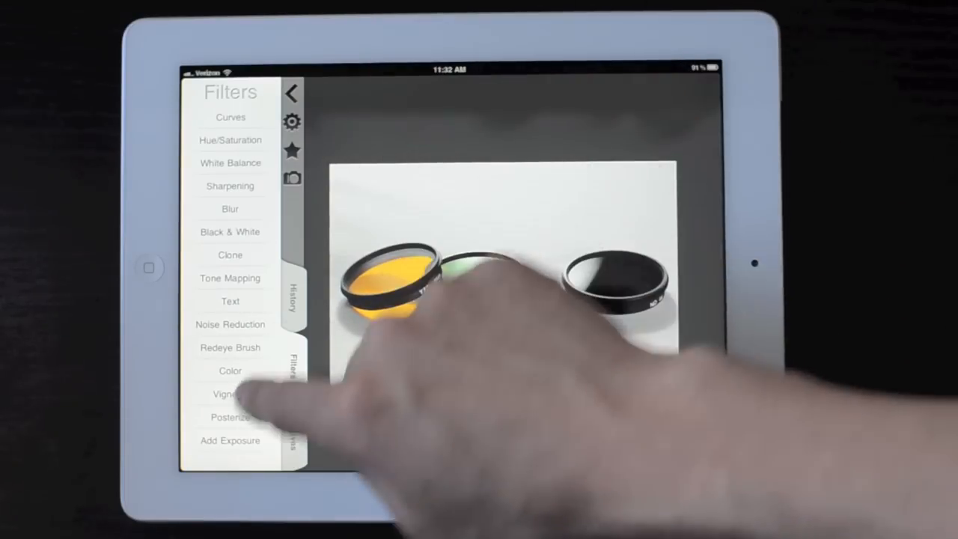
Add a Vignette limited by the mask toolbar to fade the photo's edges
{"action": "left_click", "coordinate": [231, 372]}
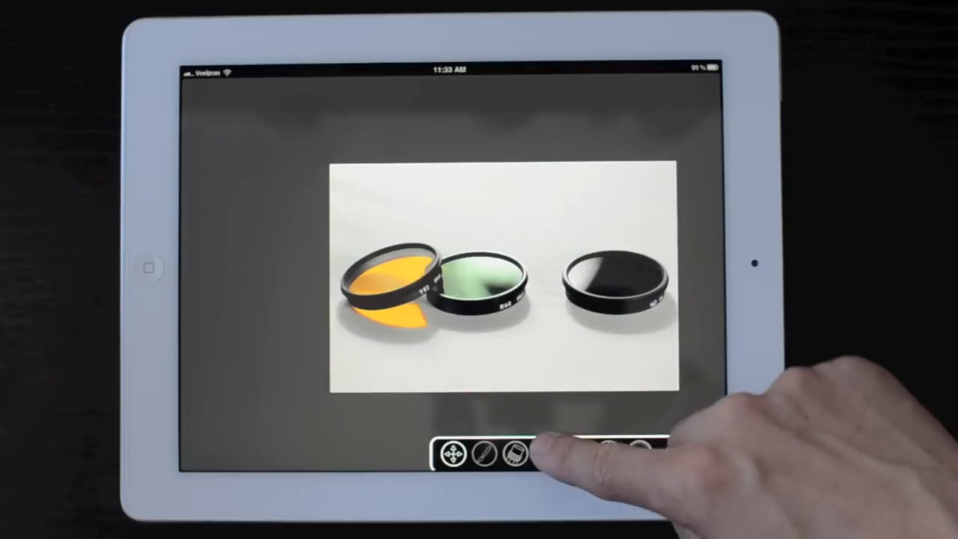
{"action": "left_click", "coordinate": [517, 452]}
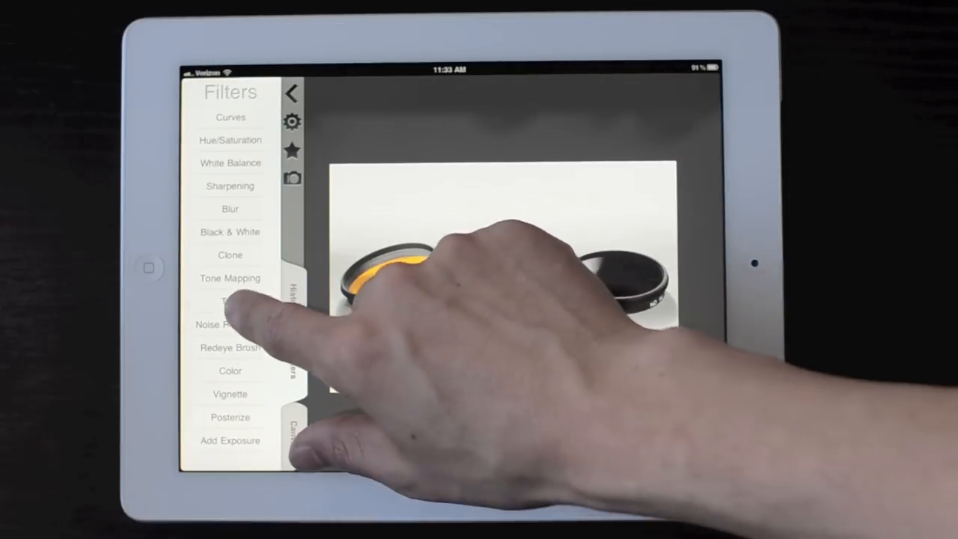
Add a Text layer reading 'Filterstorm Pro' above the lens filters
{"action": "left_click", "coordinate": [231, 303]}
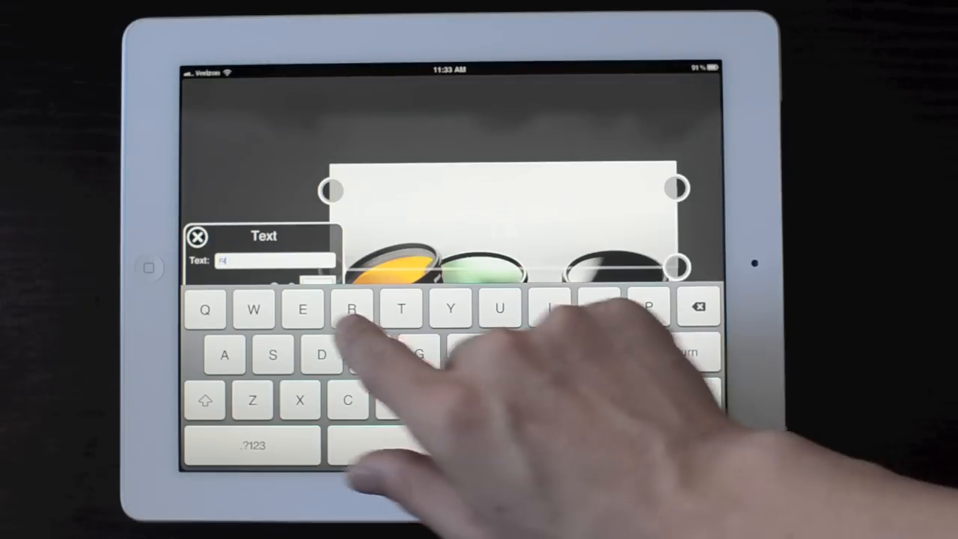
{"action": "left_click", "coordinate": [402, 309]}
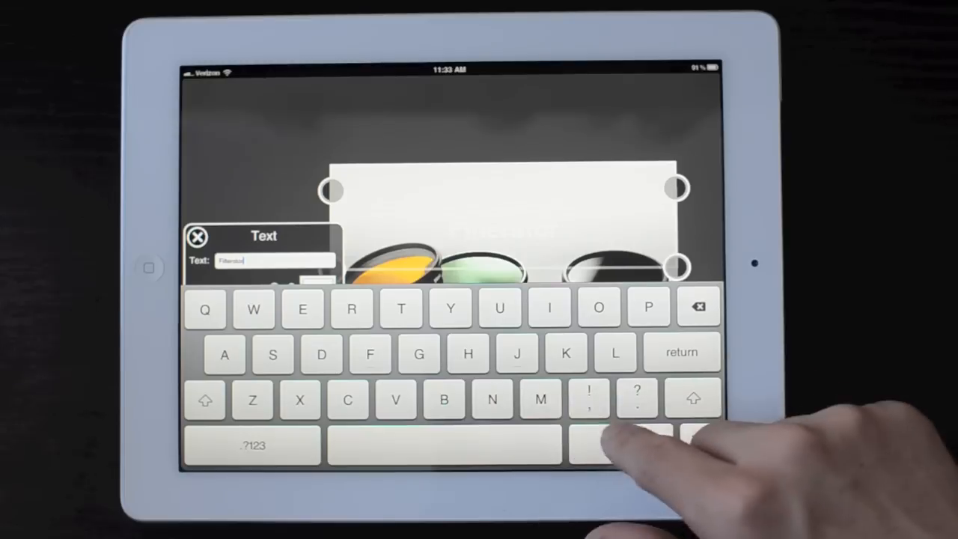
{"action": "left_click", "coordinate": [441, 444]}
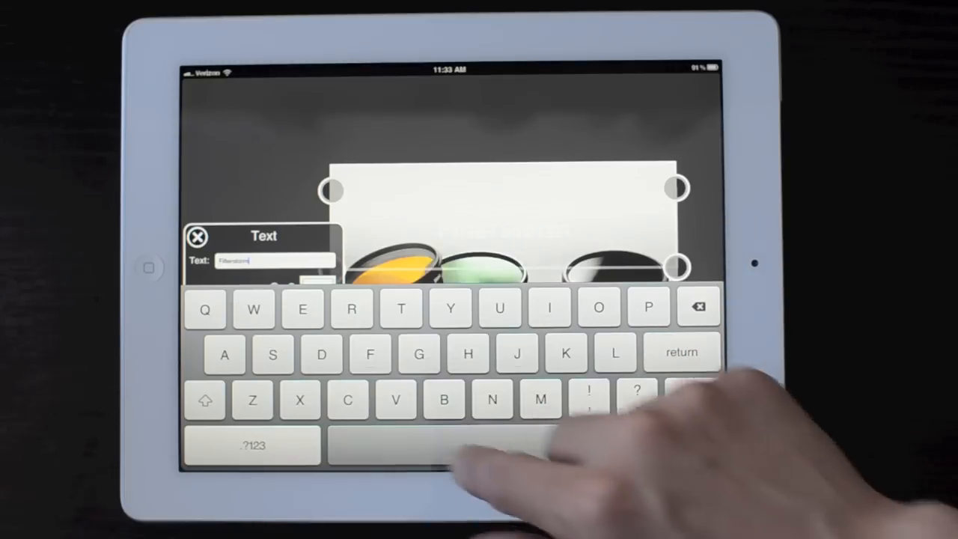
{"action": "left_click", "coordinate": [253, 444]}
{"action": "type", "text": " Pro"}
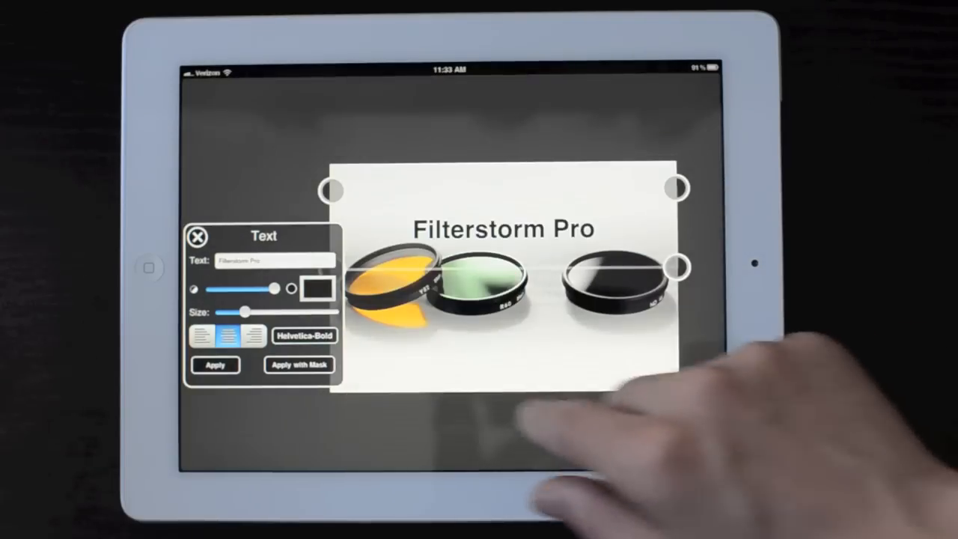
Change the title font to a lighter Helvetica-family typeface
{"action": "left_click", "coordinate": [305, 335]}
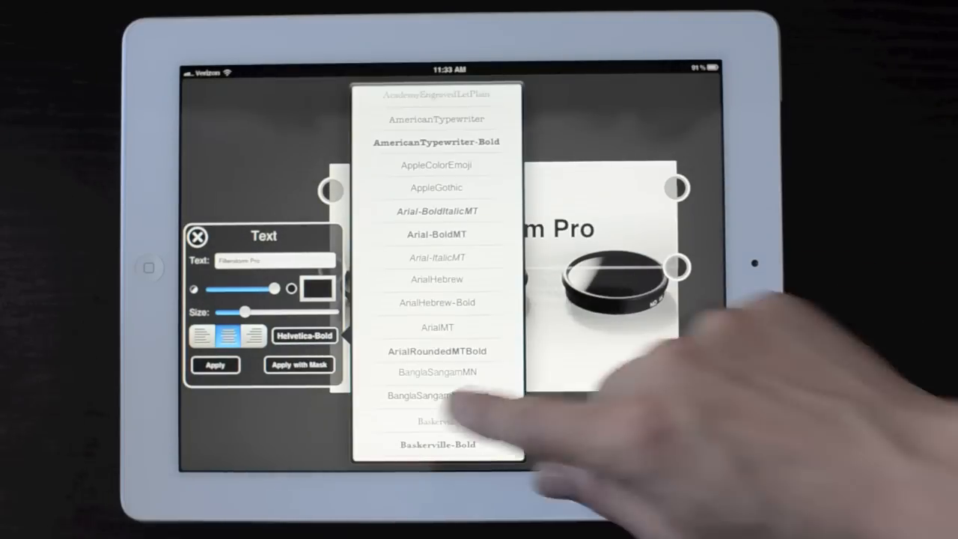
{"action": "scroll", "scroll_direction": "down", "scroll_amount": 3}
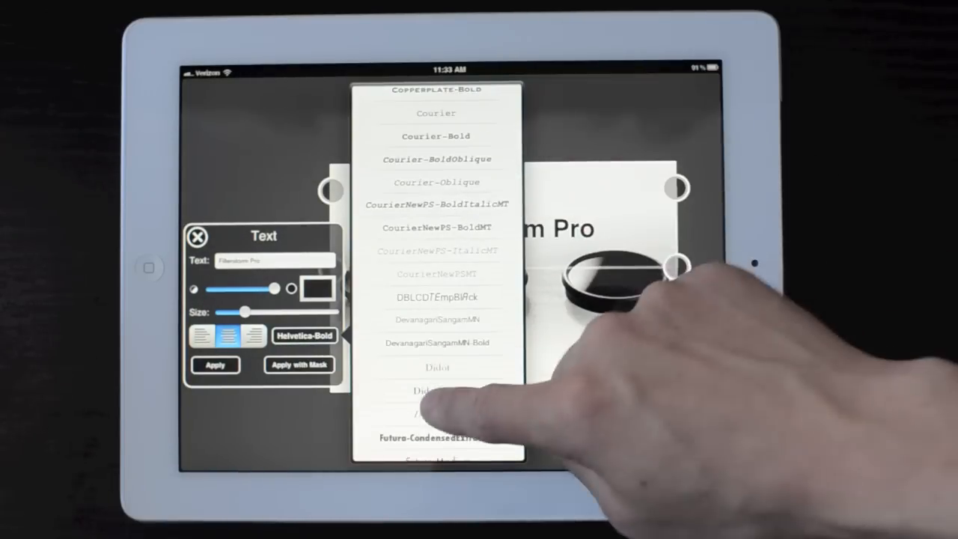
{"action": "scroll", "scroll_direction": "down", "scroll_amount": 3}
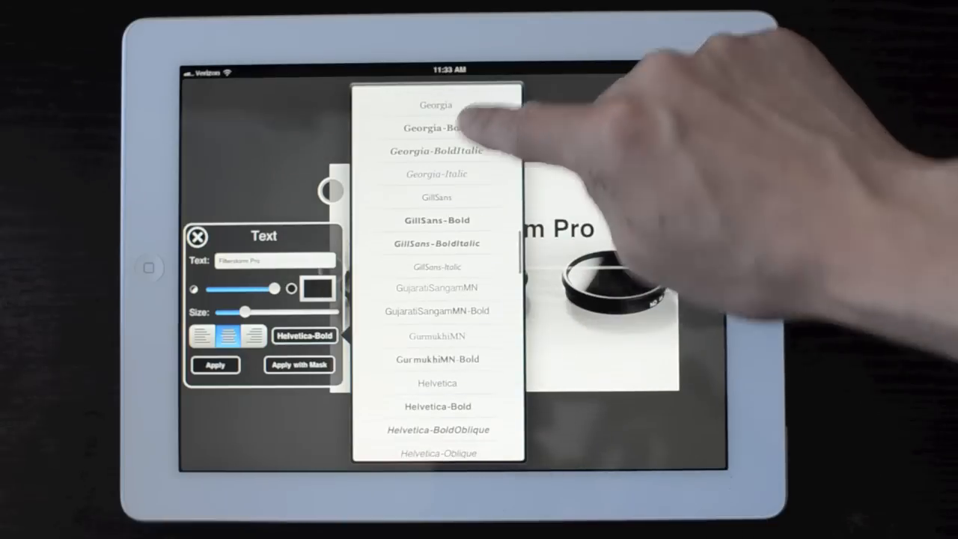
{"action": "scroll", "scroll_direction": "down", "scroll_amount": 3}
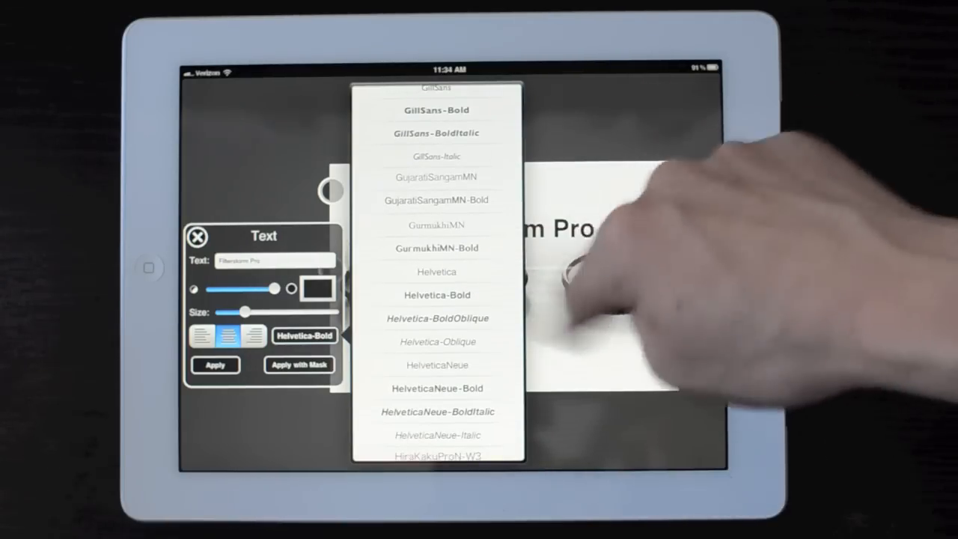
{"action": "left_click", "coordinate": [437, 272]}
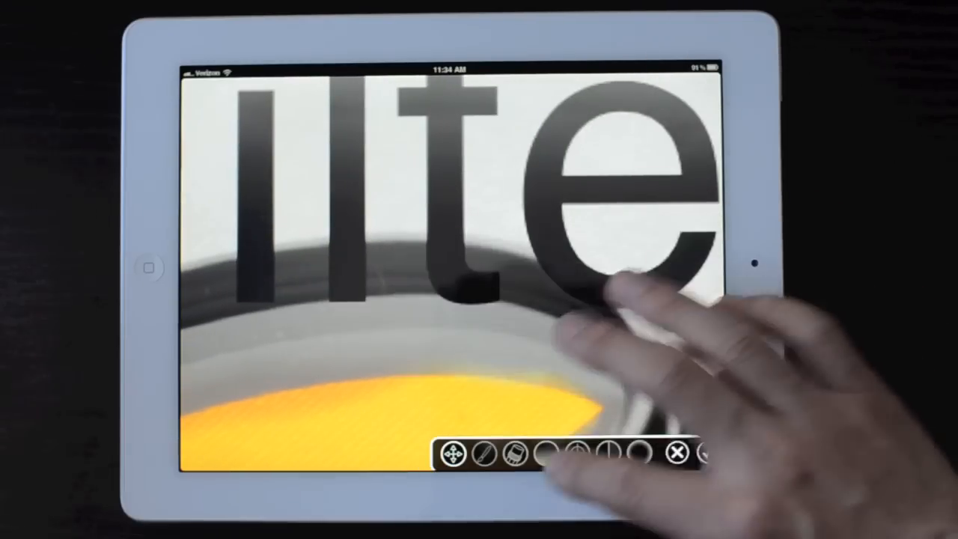
Mask out the 'Filterstorm Pro' title where it overlaps the filter so it appears tucked behind
{"action": "left_click", "coordinate": [482, 452]}
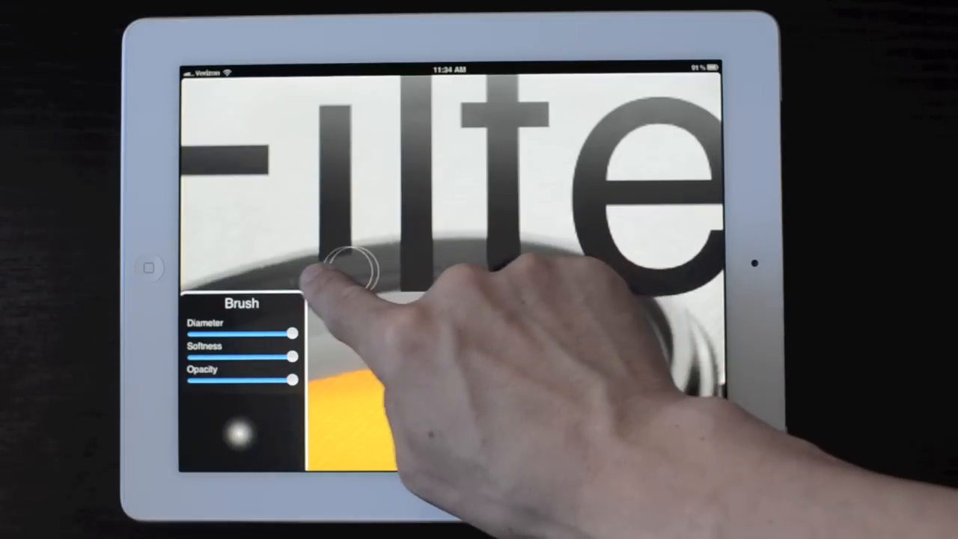
{"action": "left_click_drag", "start_coordinate": [347, 269], "coordinate": [431, 262]}
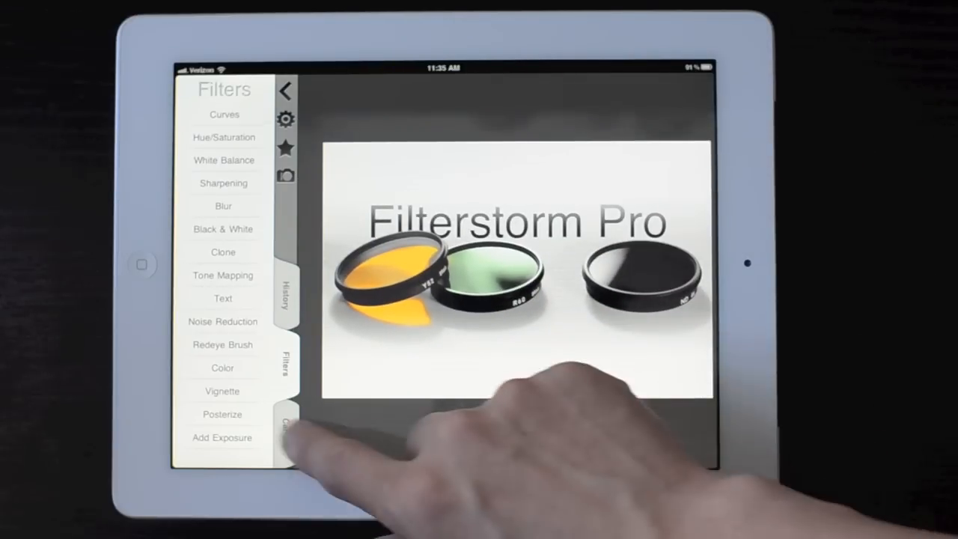
{"action": "left_click", "coordinate": [287, 425]}
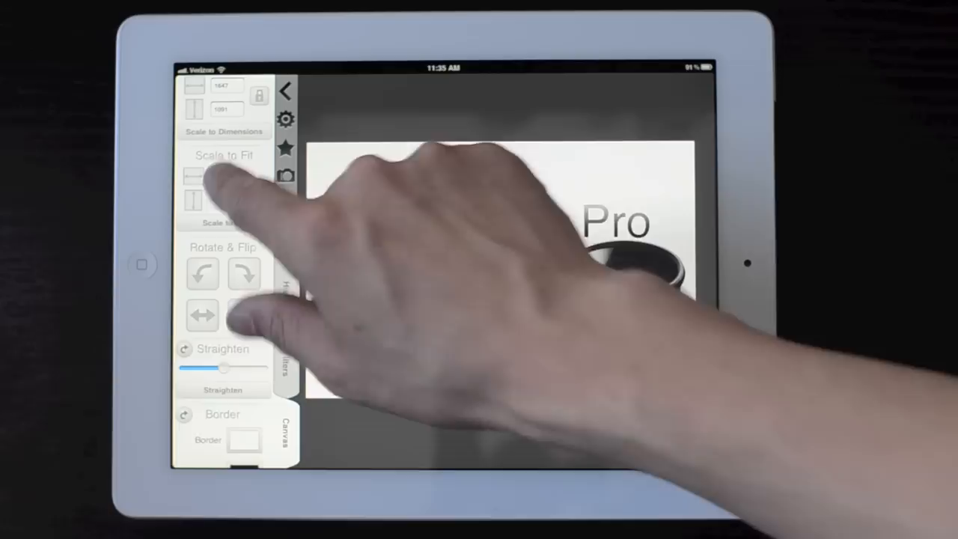